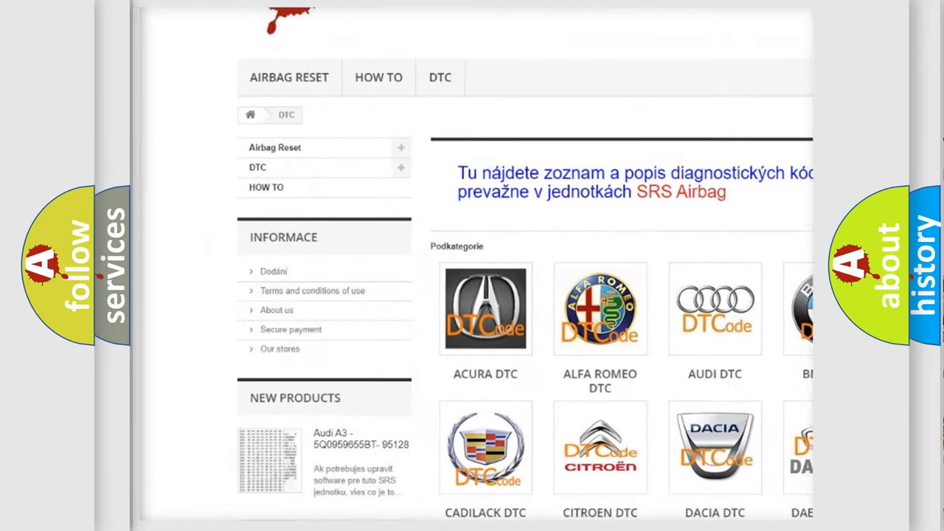
scroll("down", 3)
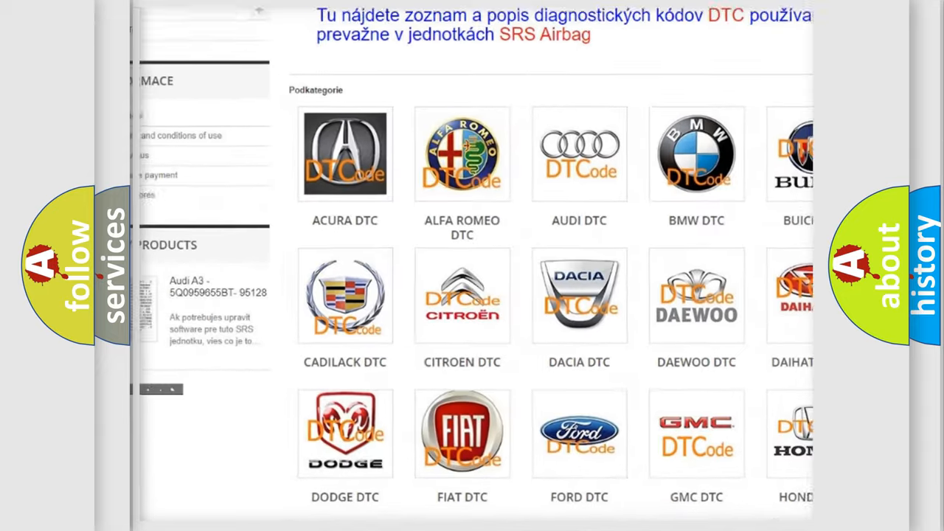
scroll("down", 3)
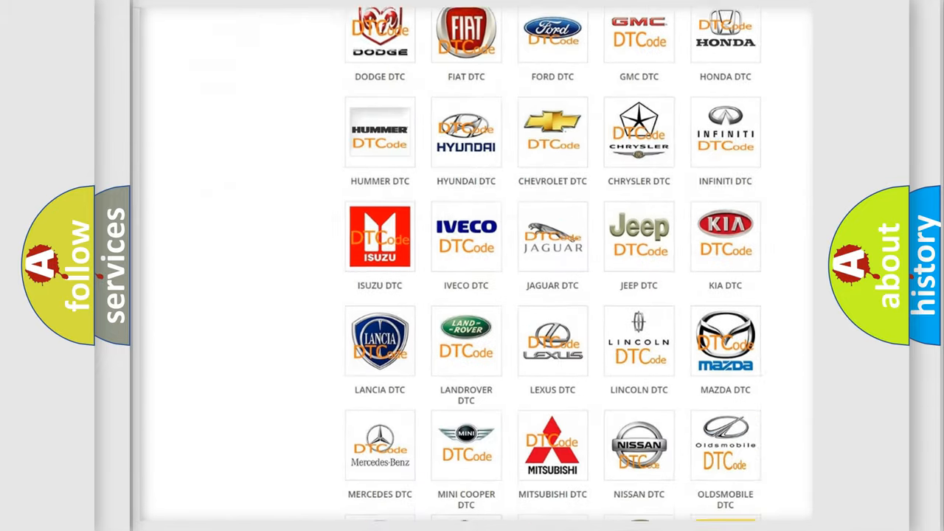
scroll("down", 3)
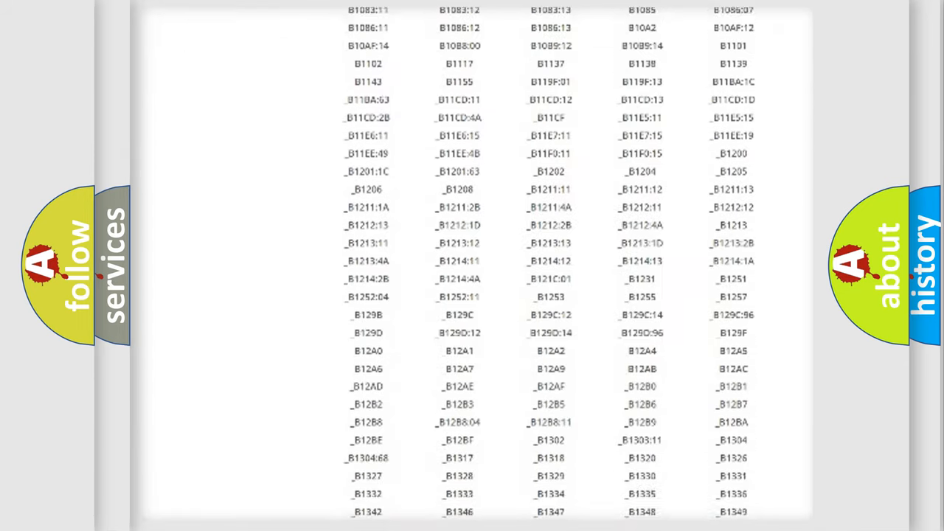
scroll("down", 3)
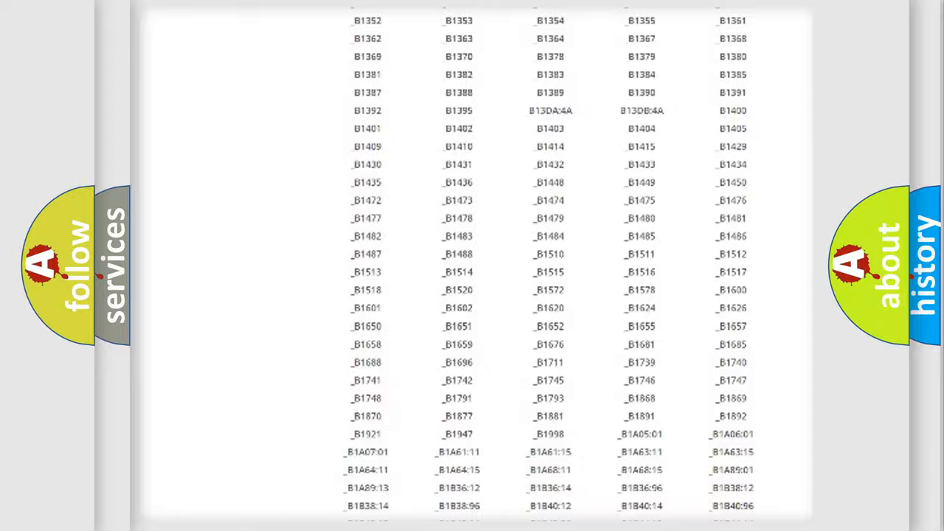